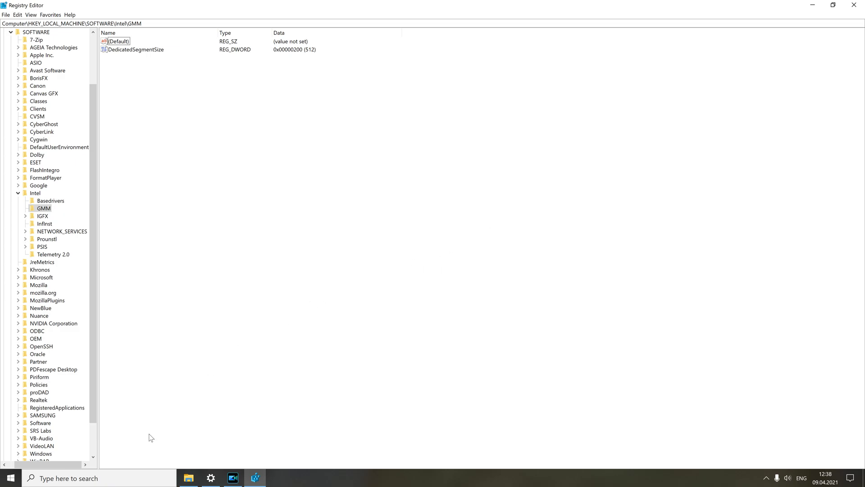
mouse_move(366, 295)
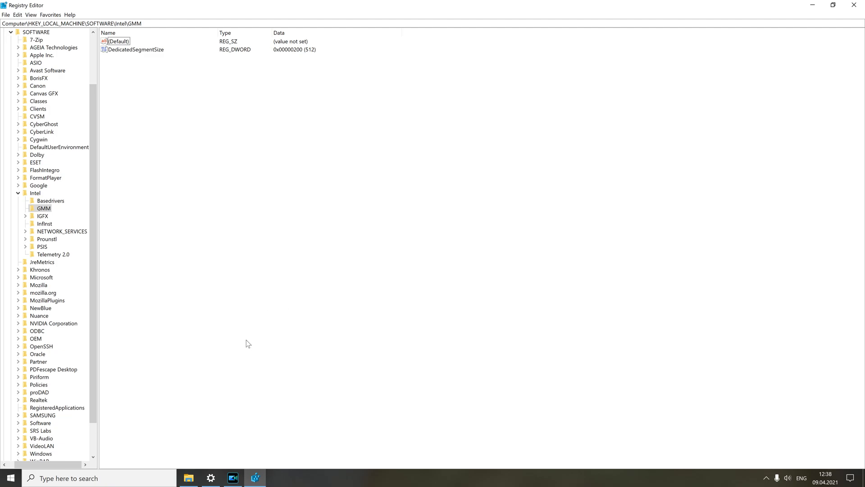
mouse_move(420, 341)
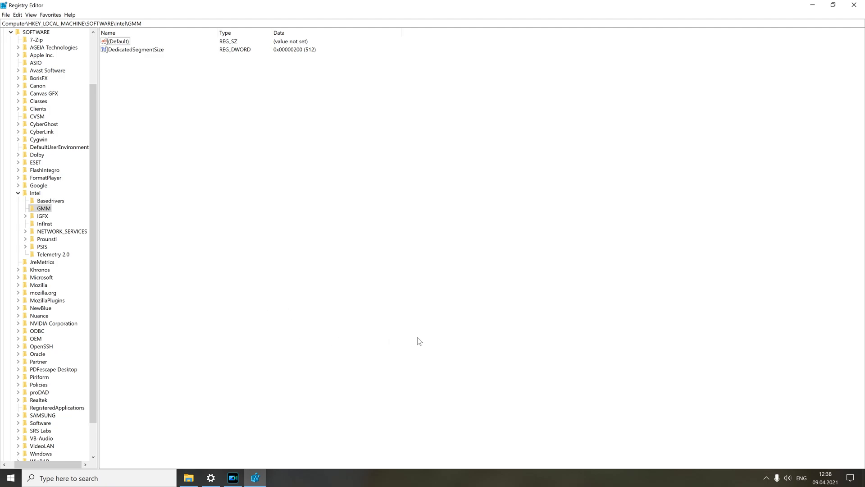
mouse_move(203, 357)
text(reg)
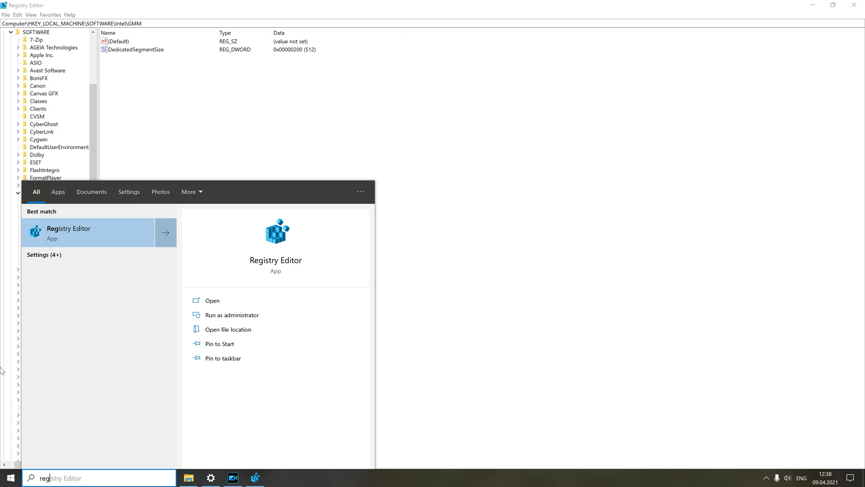
Step: Show the Registry Editor search result's launch options, including Run as administrator
right_click(88, 231)
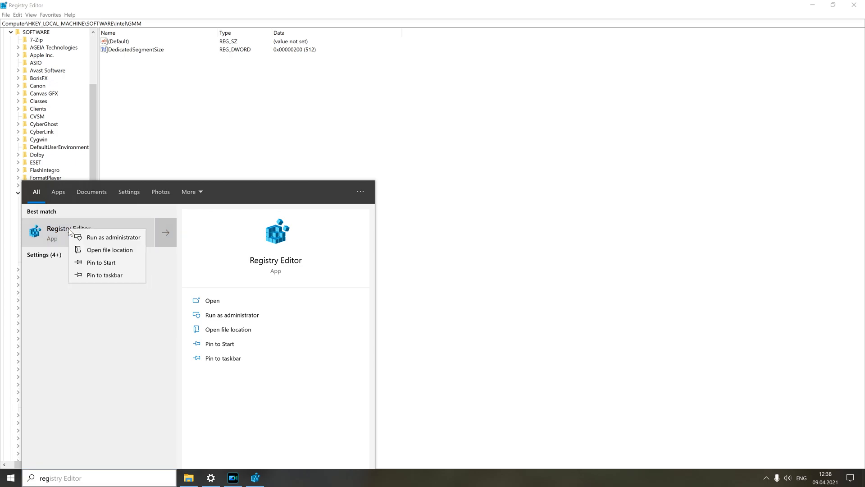
mouse_move(64, 251)
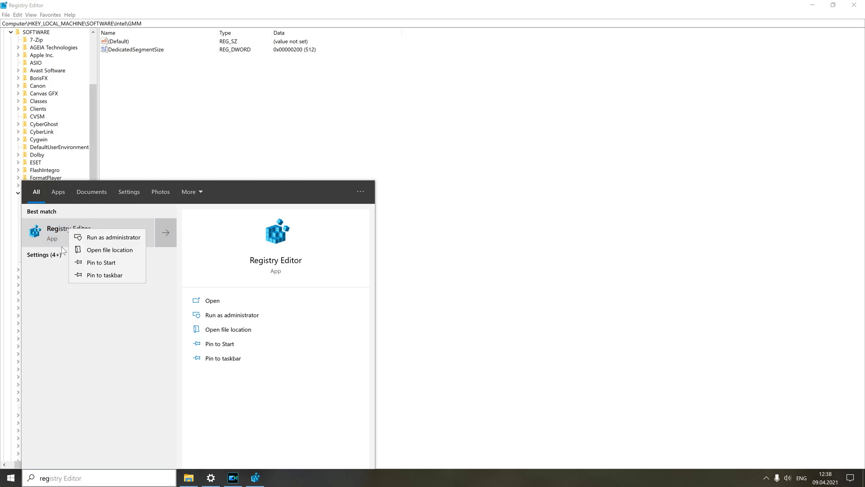
mouse_move(185, 124)
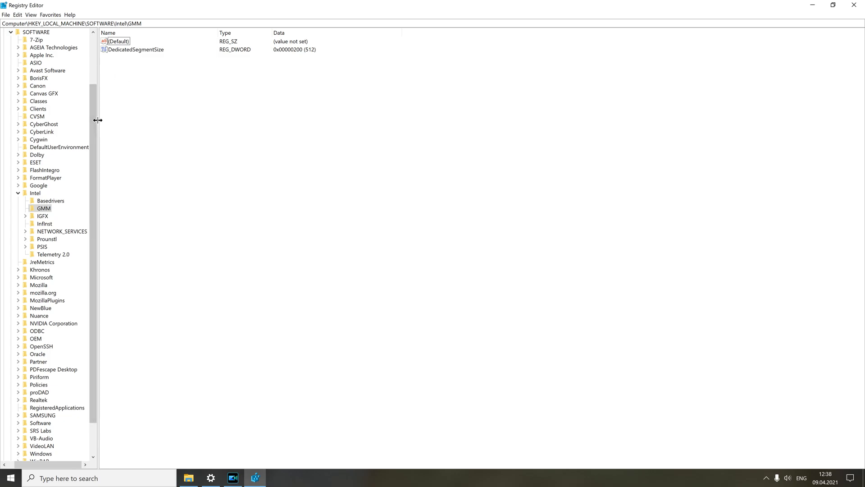
Step: Collapse and re-expand HKEY_LOCAL_MACHINE, then navigate to SOFTWARE\Intel
scroll(up, 3)
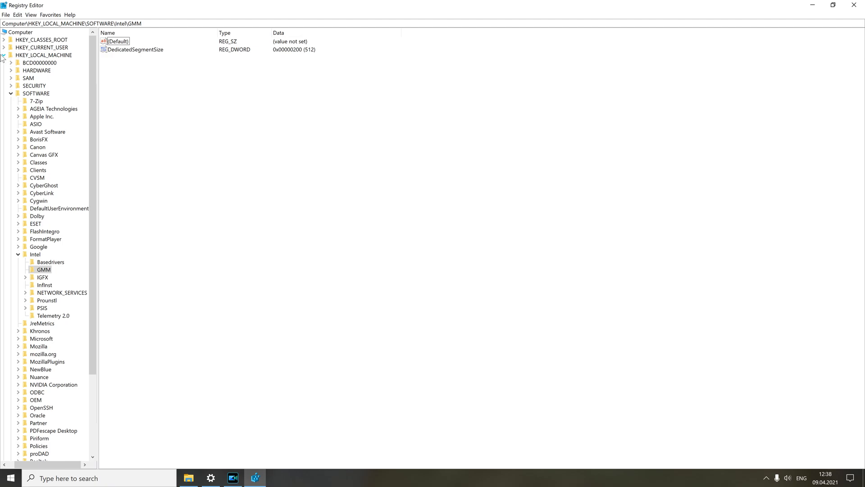
click(10, 54)
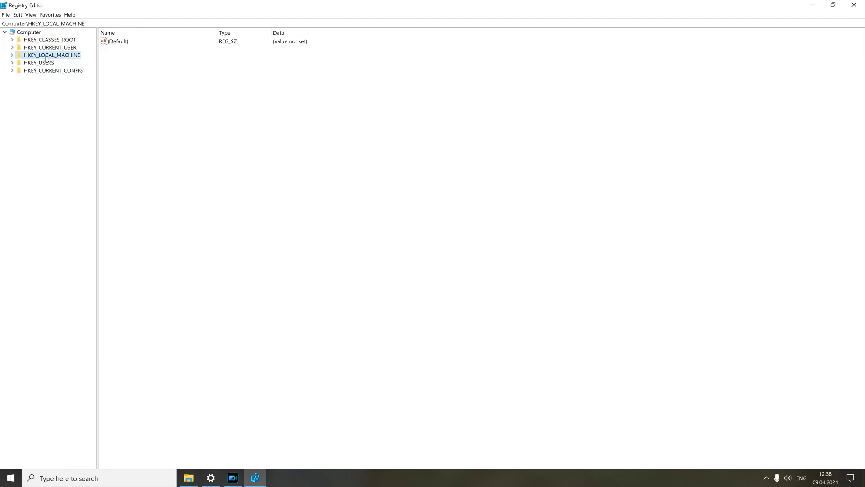
mouse_move(13, 58)
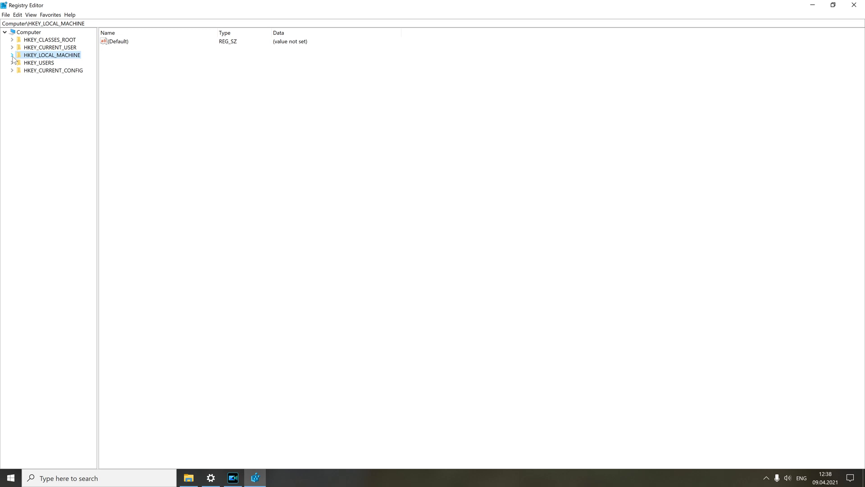
click(12, 55)
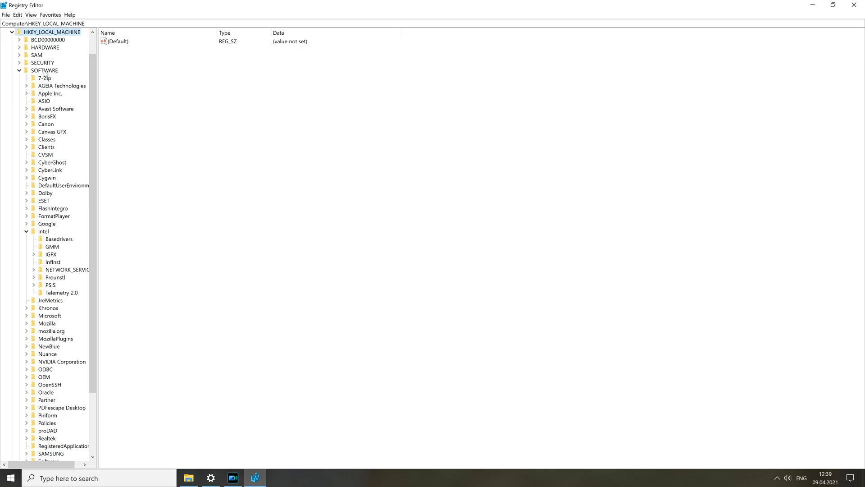
click(44, 70)
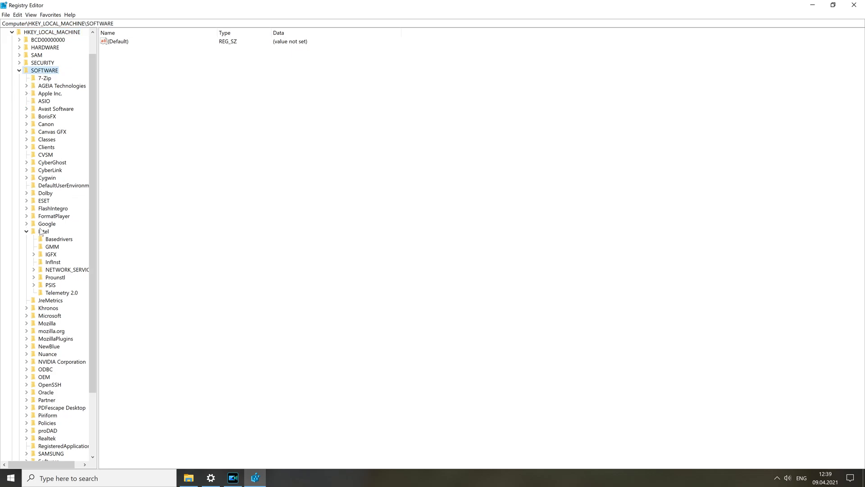
click(43, 231)
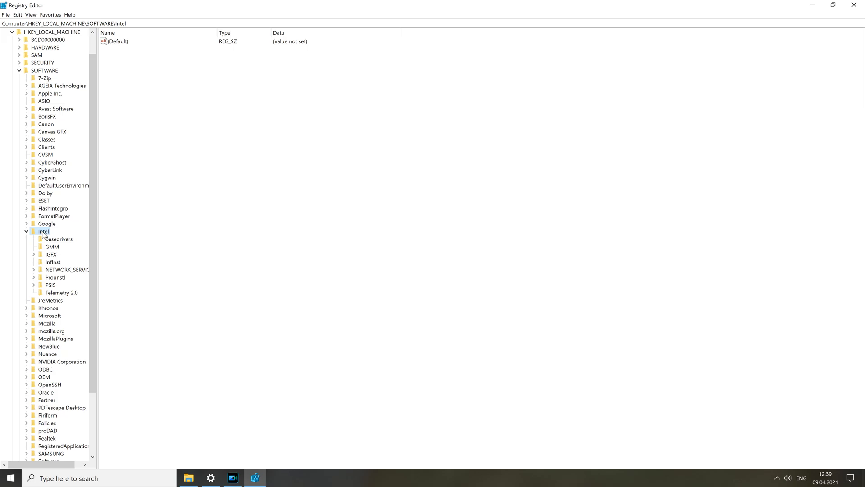
Step: View the GMM key's values under Intel, then return to the Intel key
right_click(42, 231)
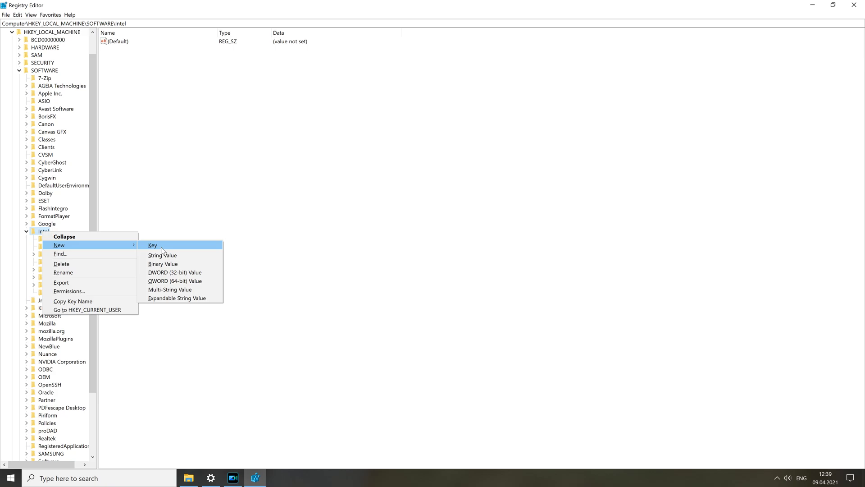
mouse_move(166, 244)
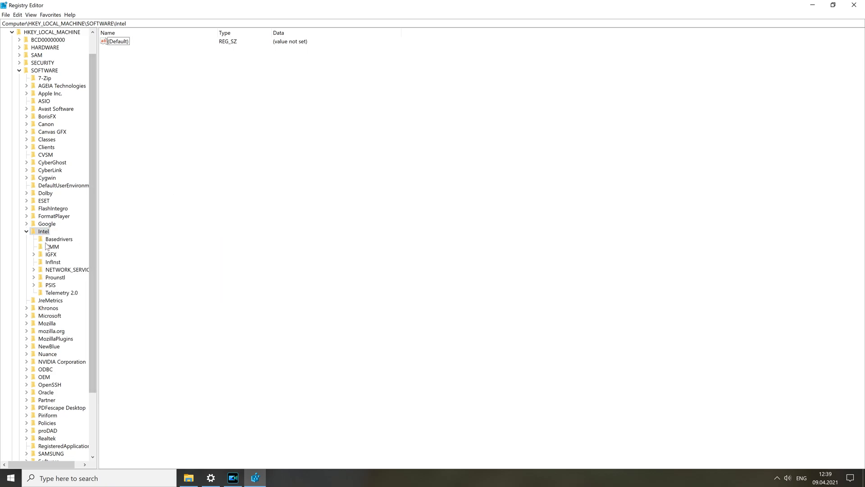
click(51, 246)
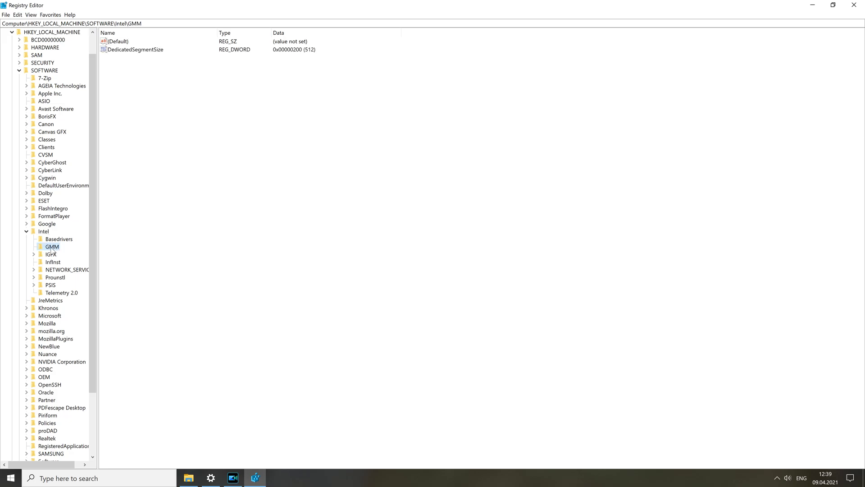
mouse_move(54, 254)
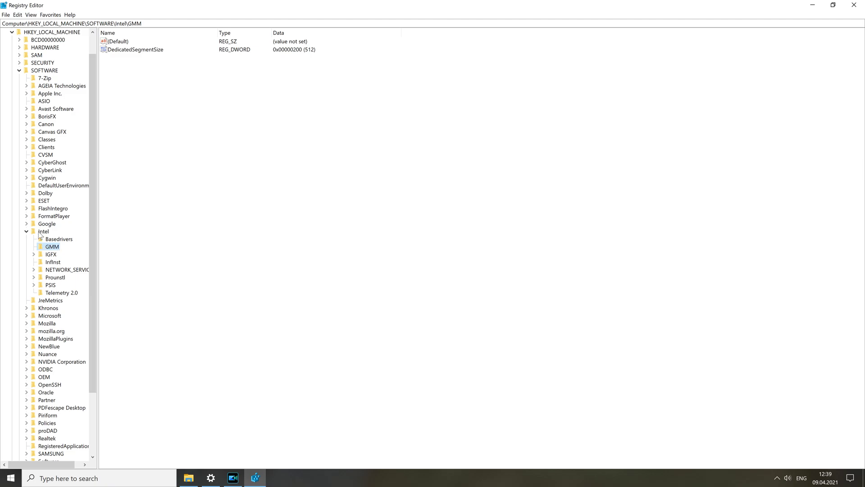
click(43, 231)
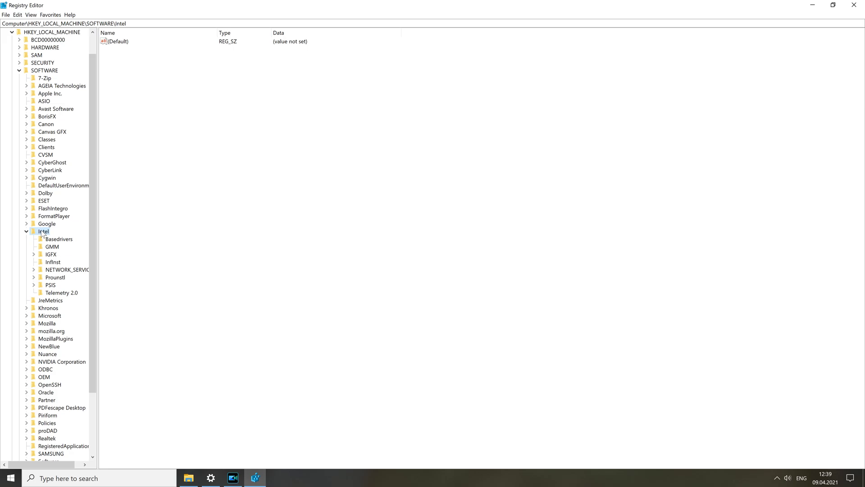
Step: Add a test subkey 'fdsfgd' under Intel, then delete it permanently
right_click(42, 231)
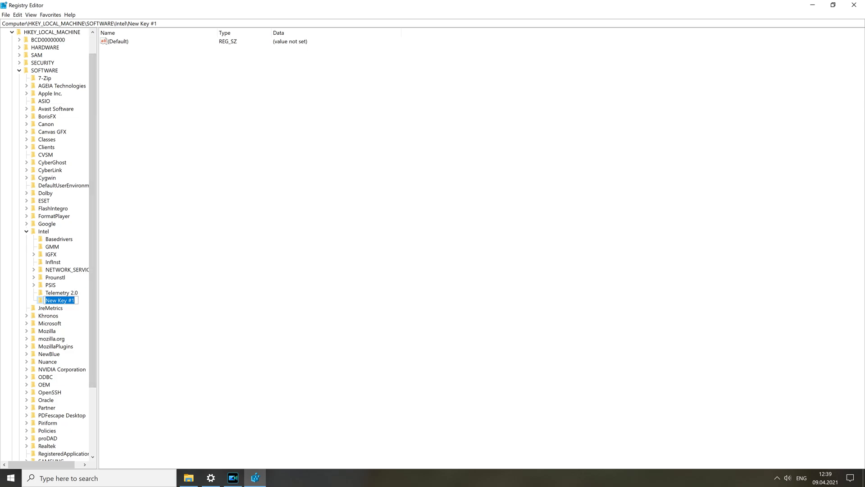
text(fdsfgd)
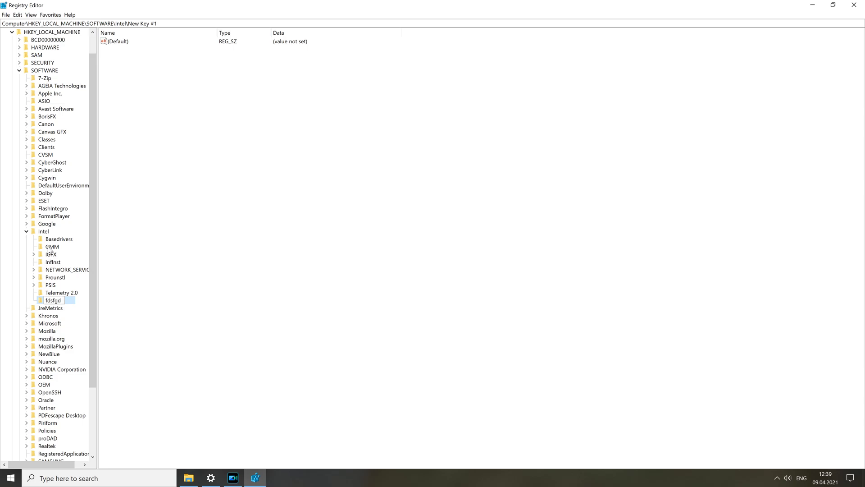
right_click(53, 300)
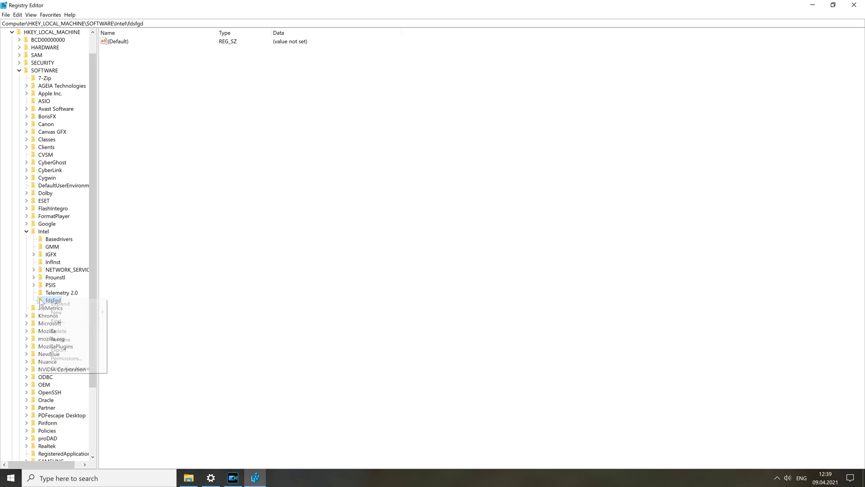
click(54, 331)
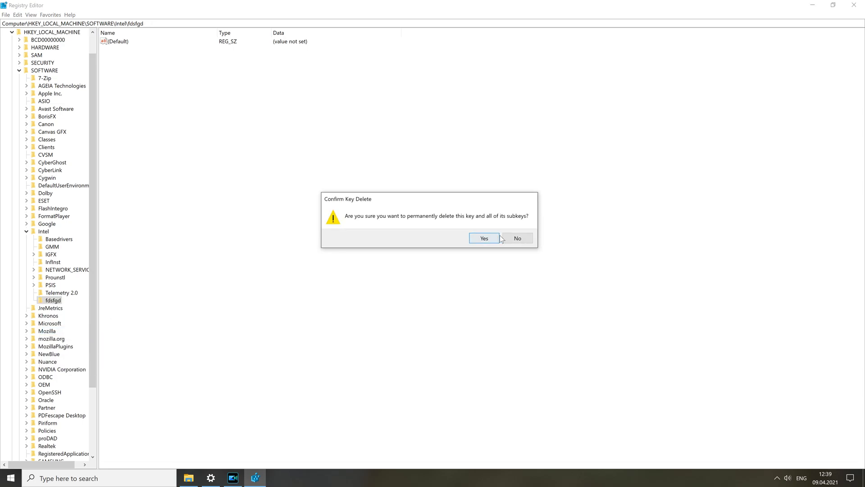
click(484, 238)
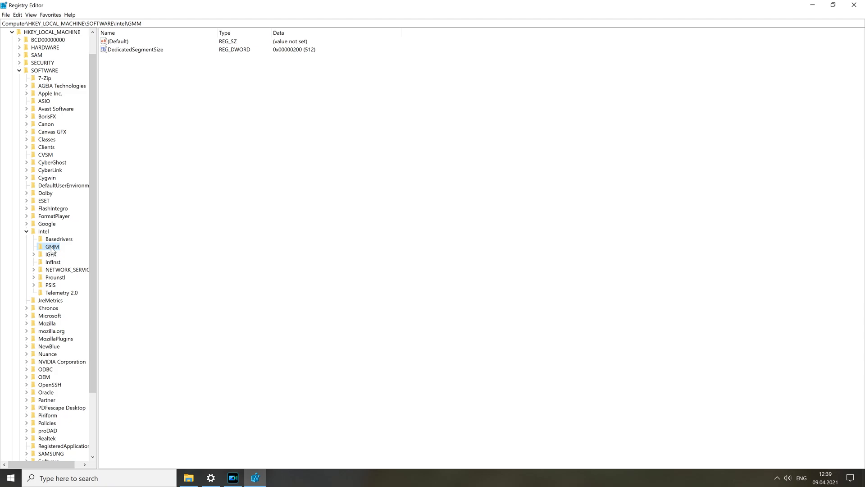
click(118, 41)
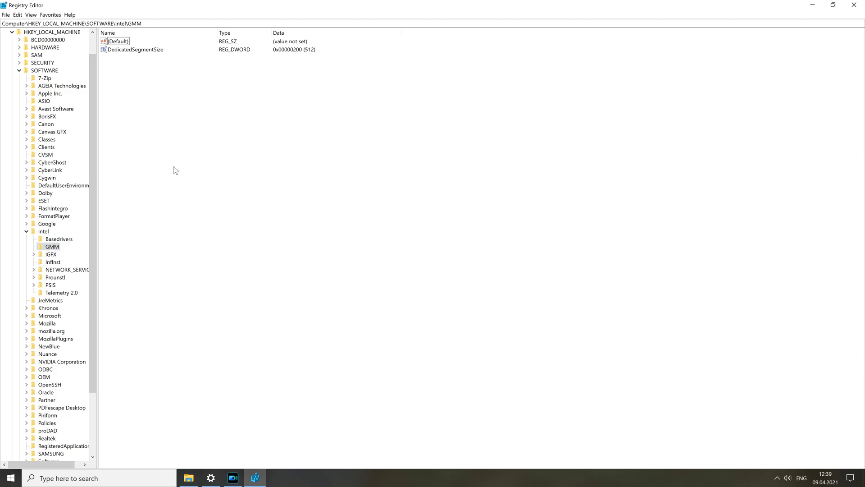
mouse_move(224, 148)
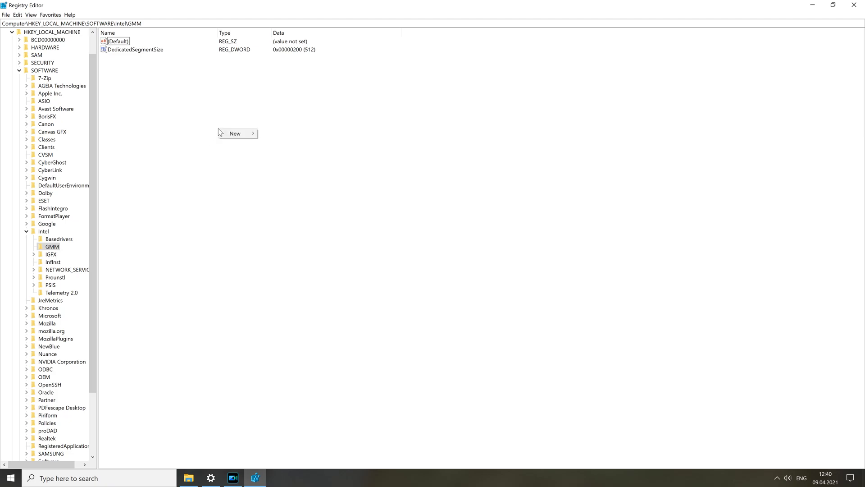
click(235, 133)
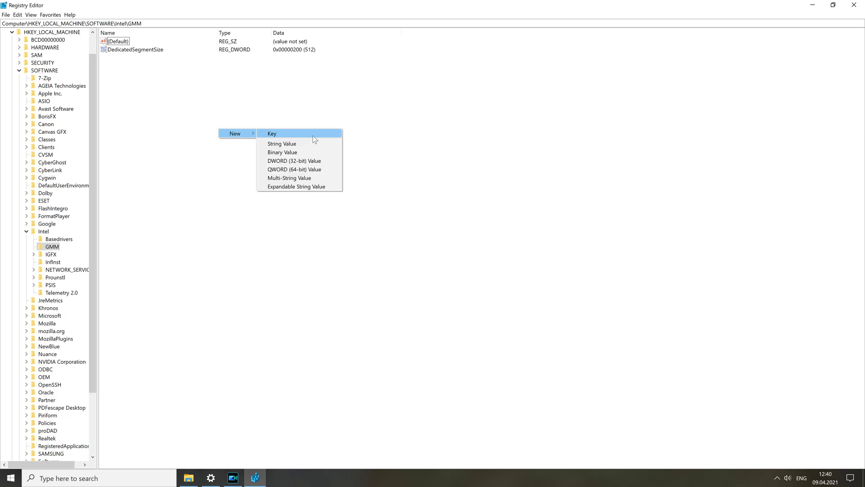
mouse_move(302, 160)
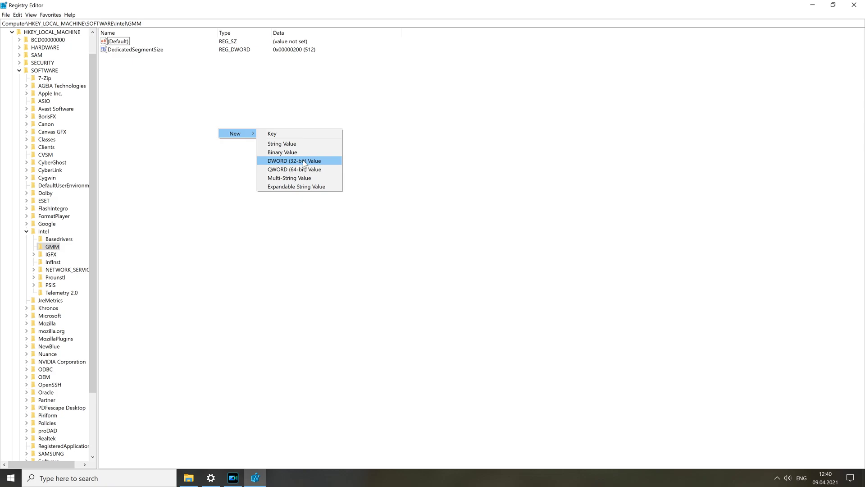
mouse_move(317, 163)
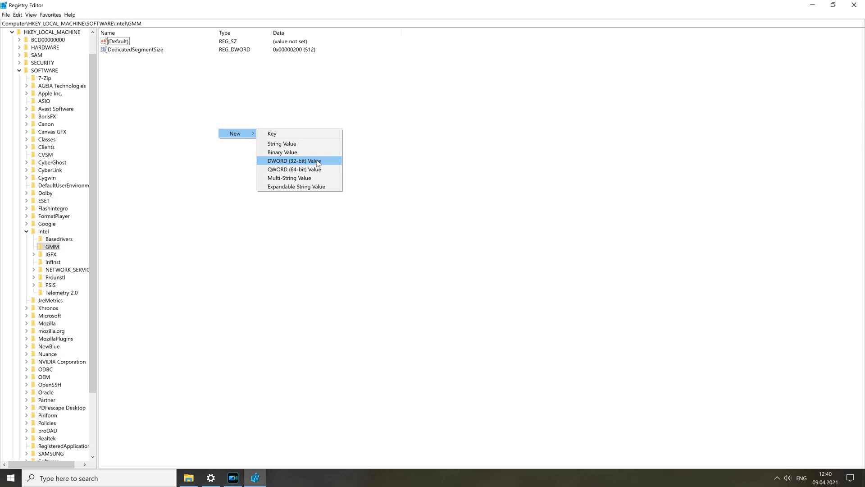
mouse_move(321, 161)
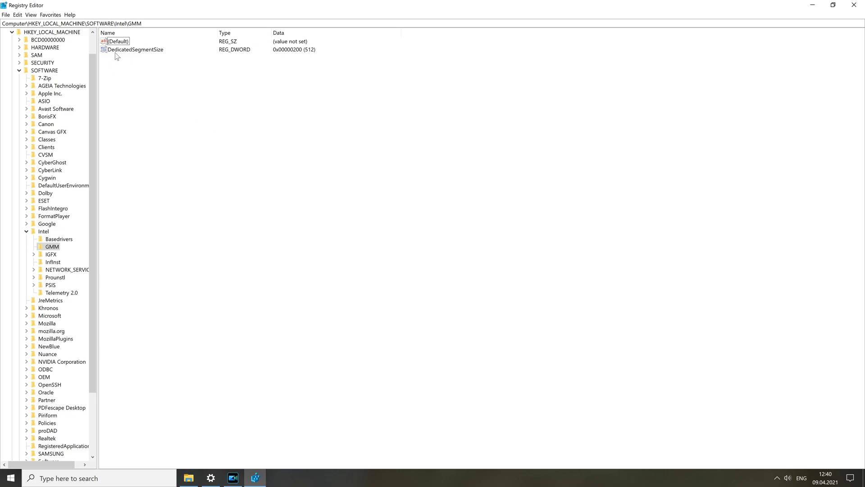
click(134, 49)
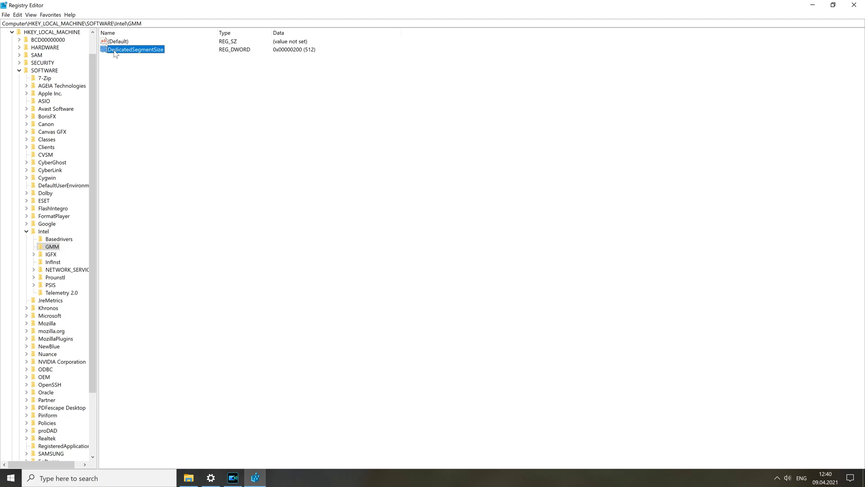
mouse_move(141, 56)
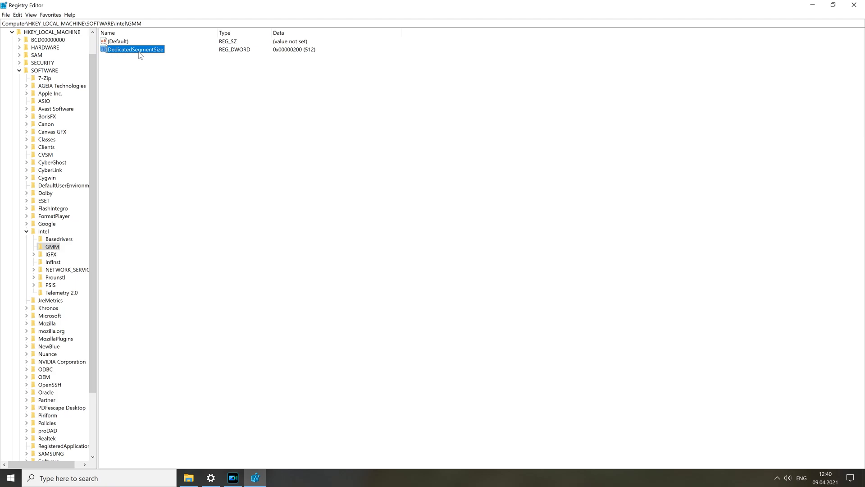
mouse_move(141, 89)
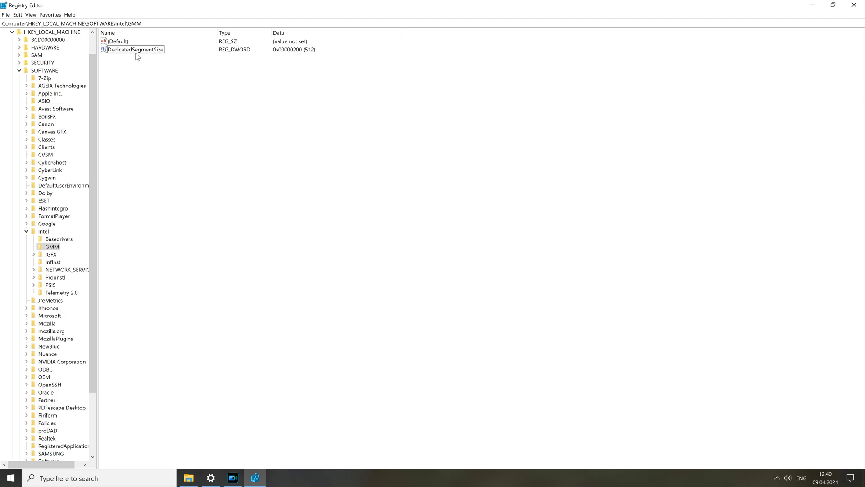
Step: Edit DedicatedSegmentSize with Decimal base and save its data as 512
click(135, 49)
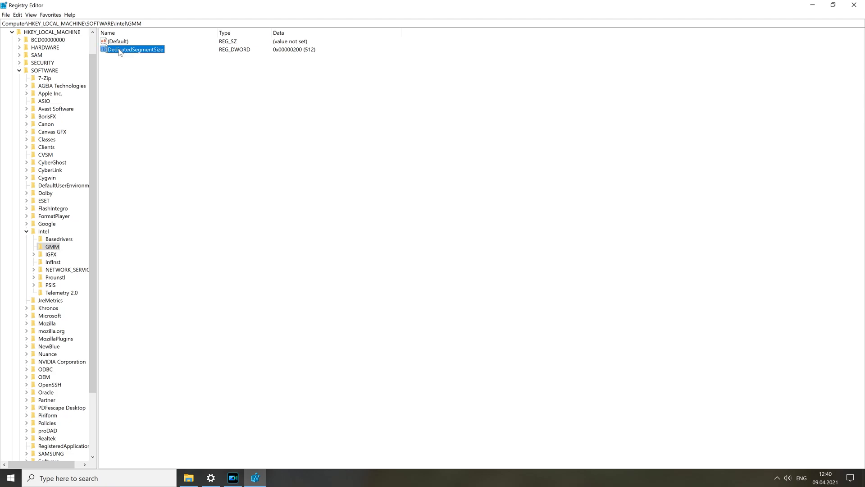
right_click(132, 50)
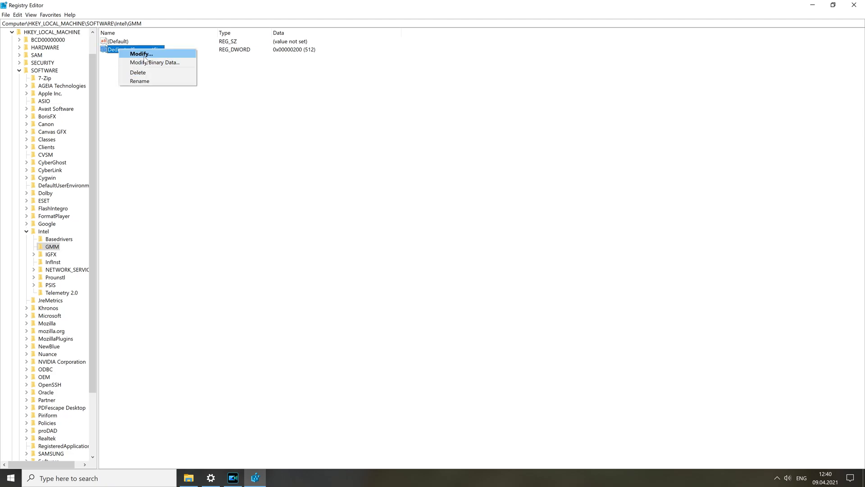
click(141, 54)
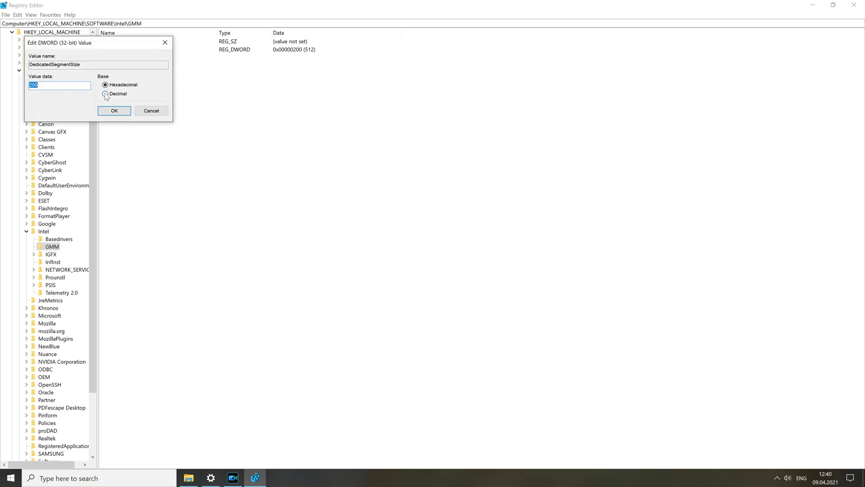
click(105, 93)
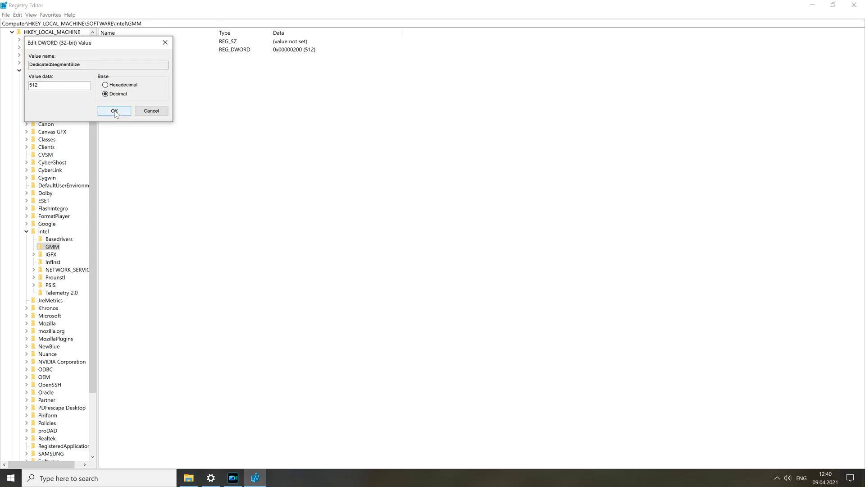
click(114, 111)
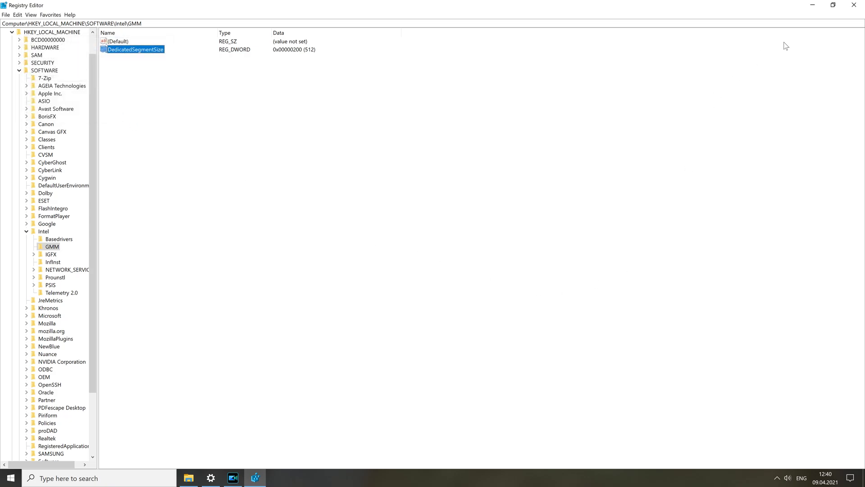
mouse_move(563, 193)
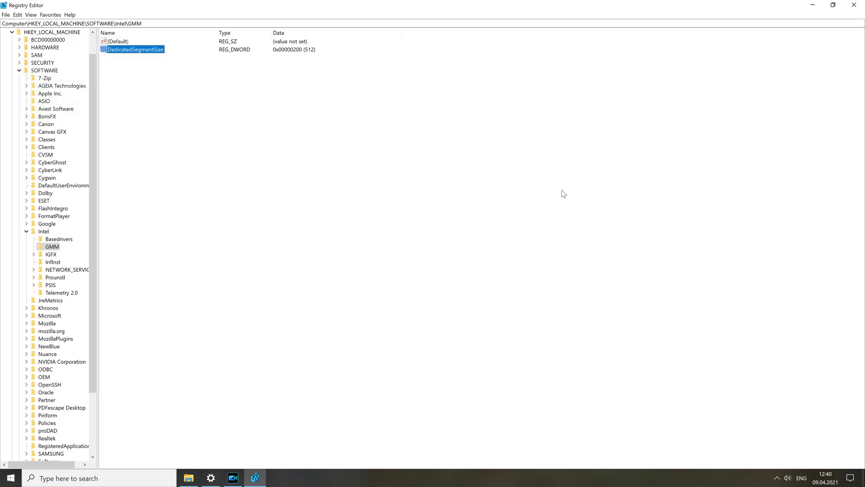
mouse_move(595, 233)
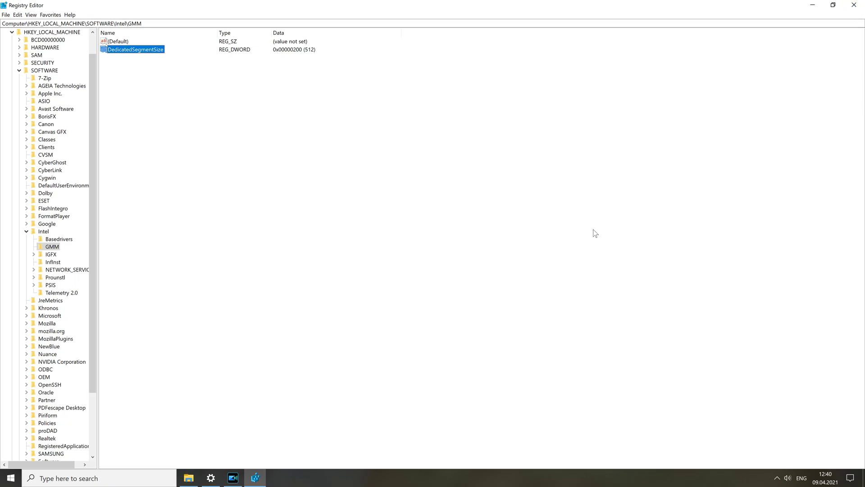
mouse_move(607, 208)
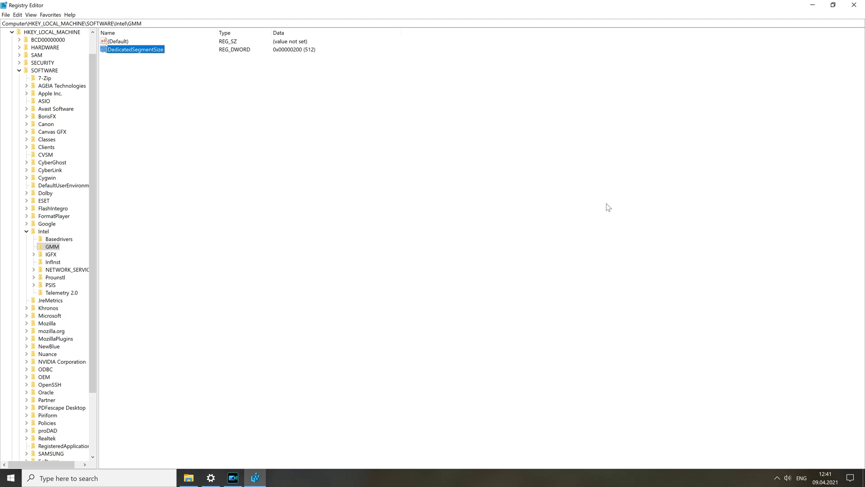
mouse_move(600, 207)
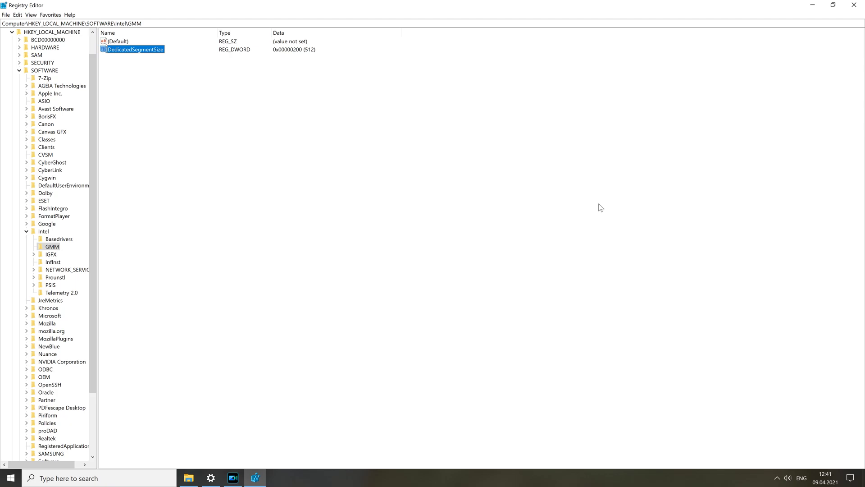